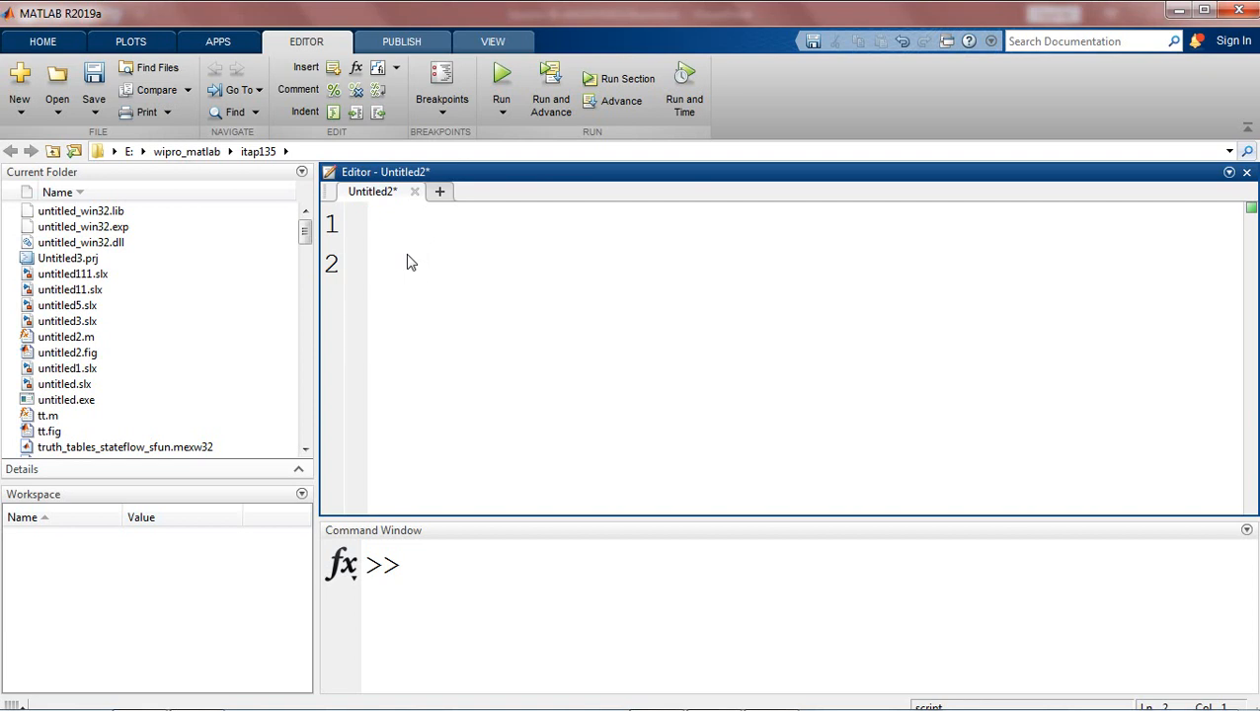
Step: Add the comment '%compute square of a number' on line 2 of the script
click(425, 265)
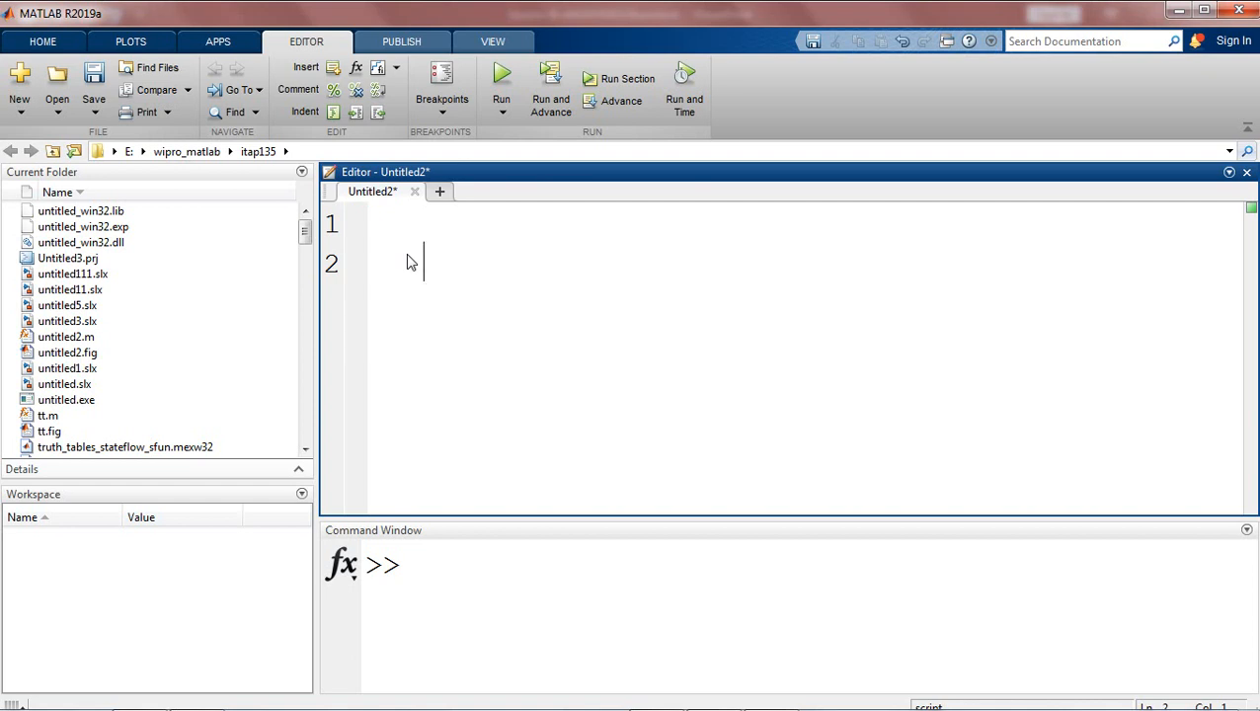
mouse_move(411, 260)
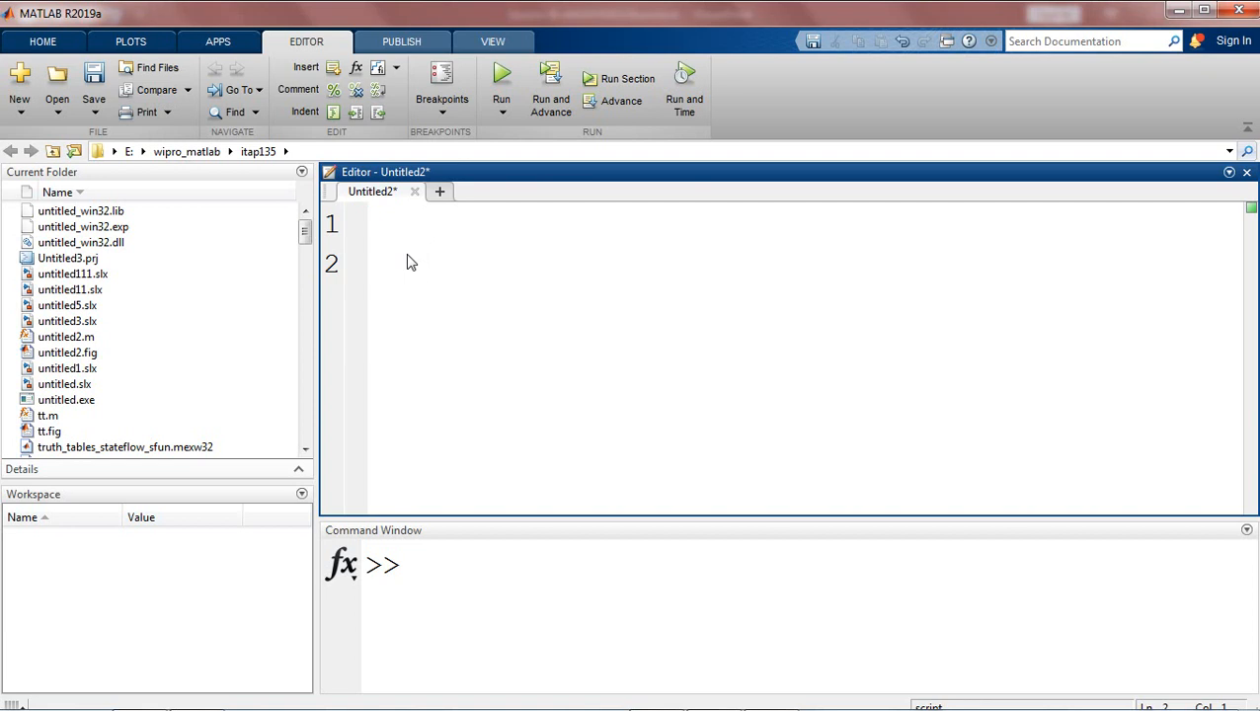
text(%compute square of a number)
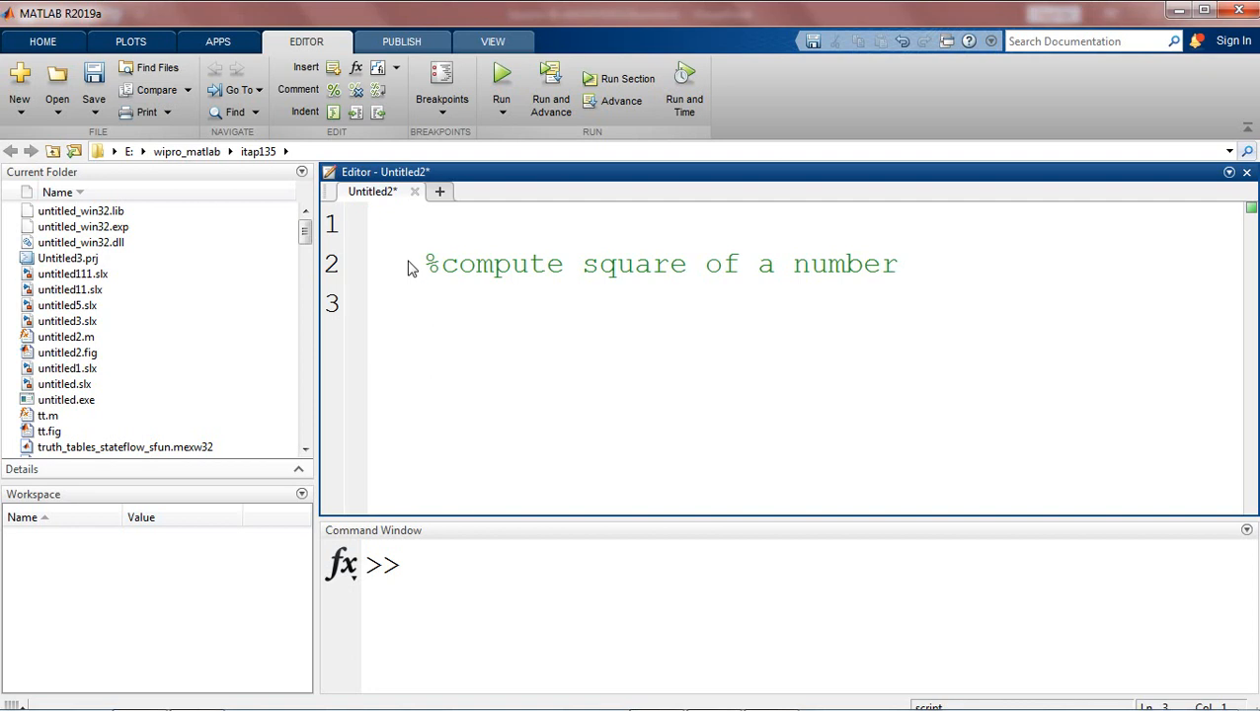
click(424, 304)
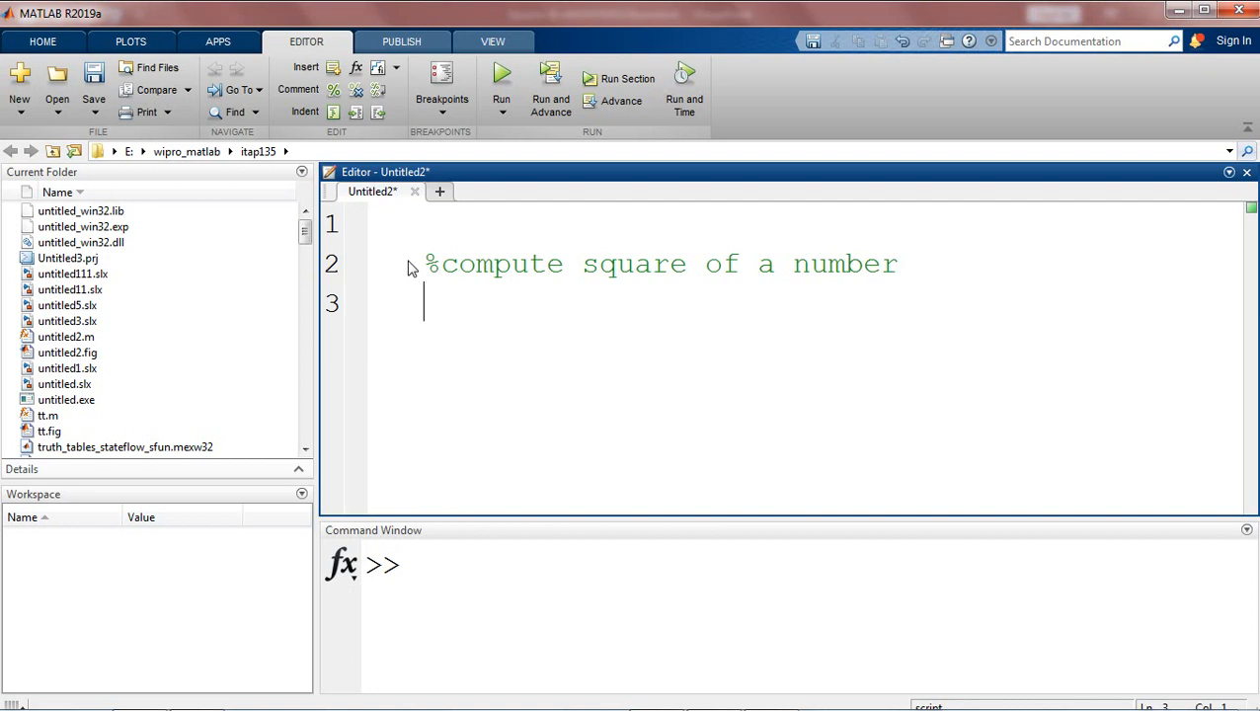
Step: Begin line 3 with the anonymous function header 'compute_square=@(a)'
text(co)
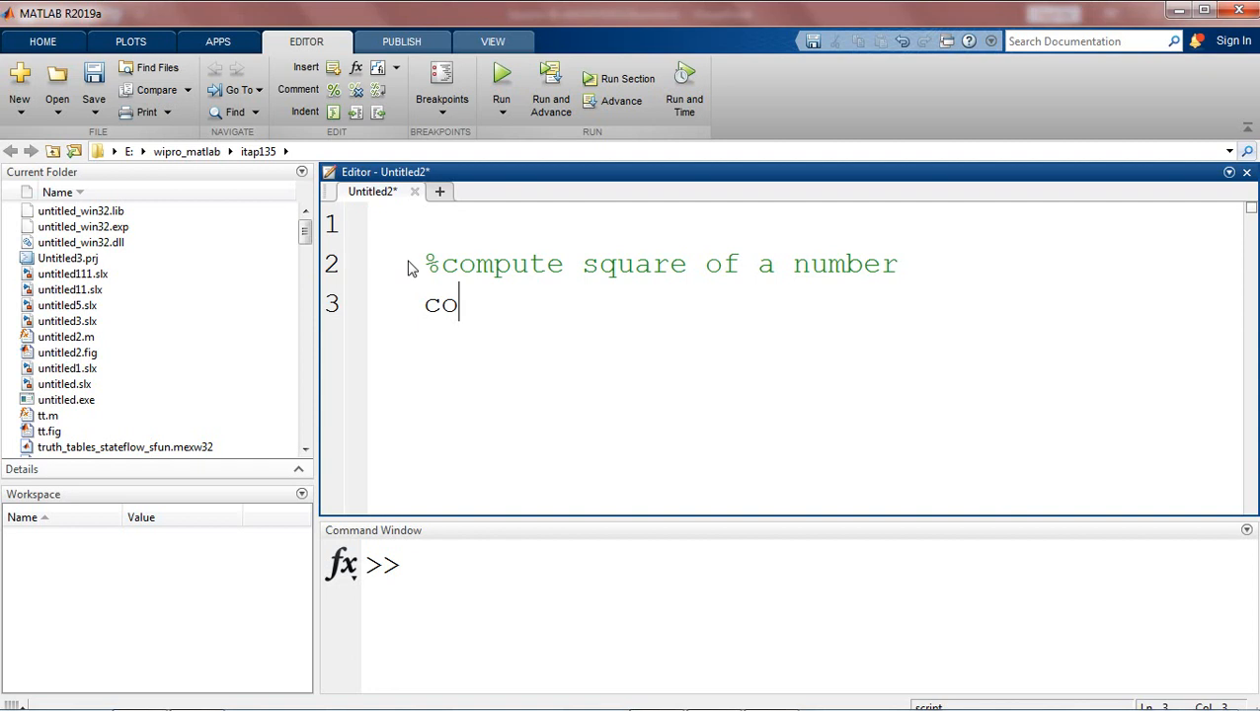
text(mput)
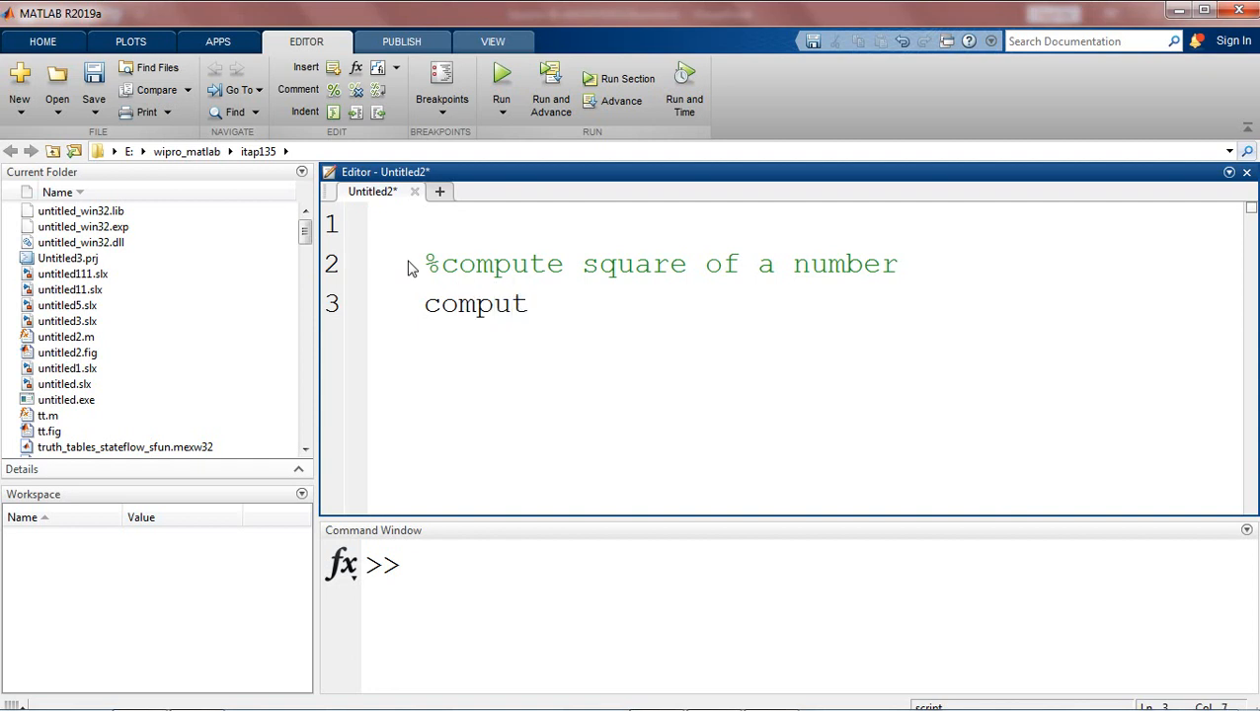
text(e_)
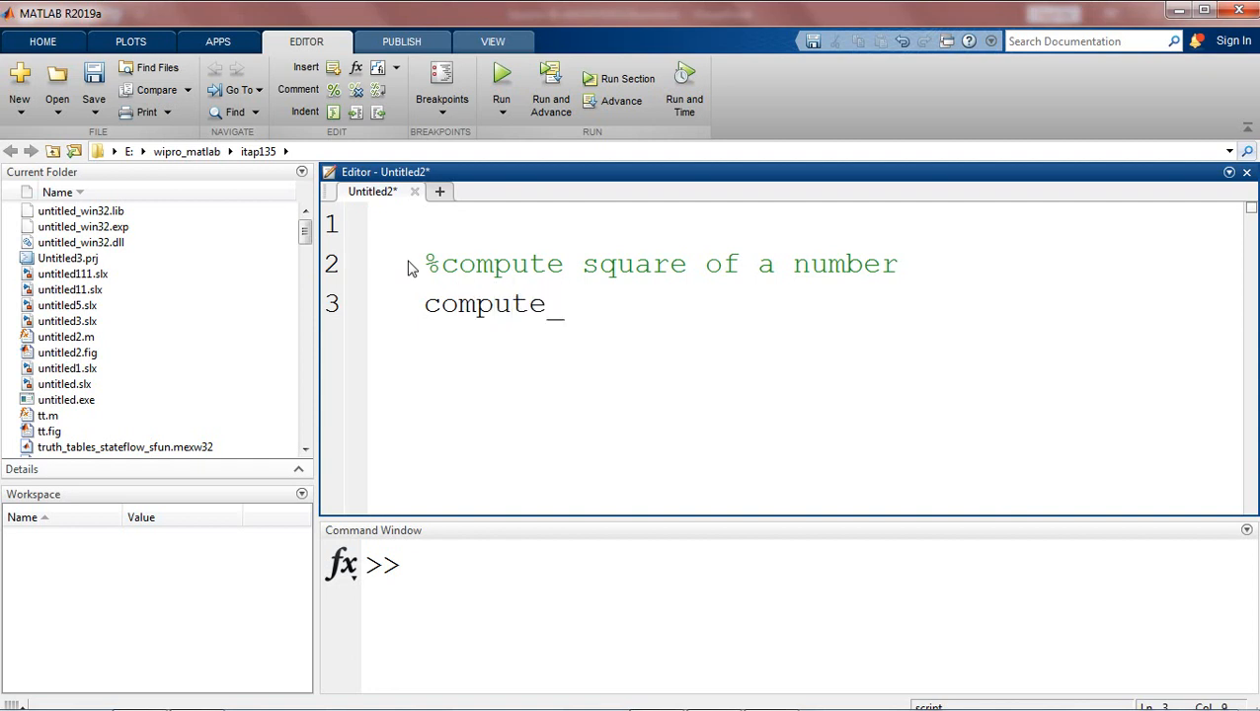
text(square)
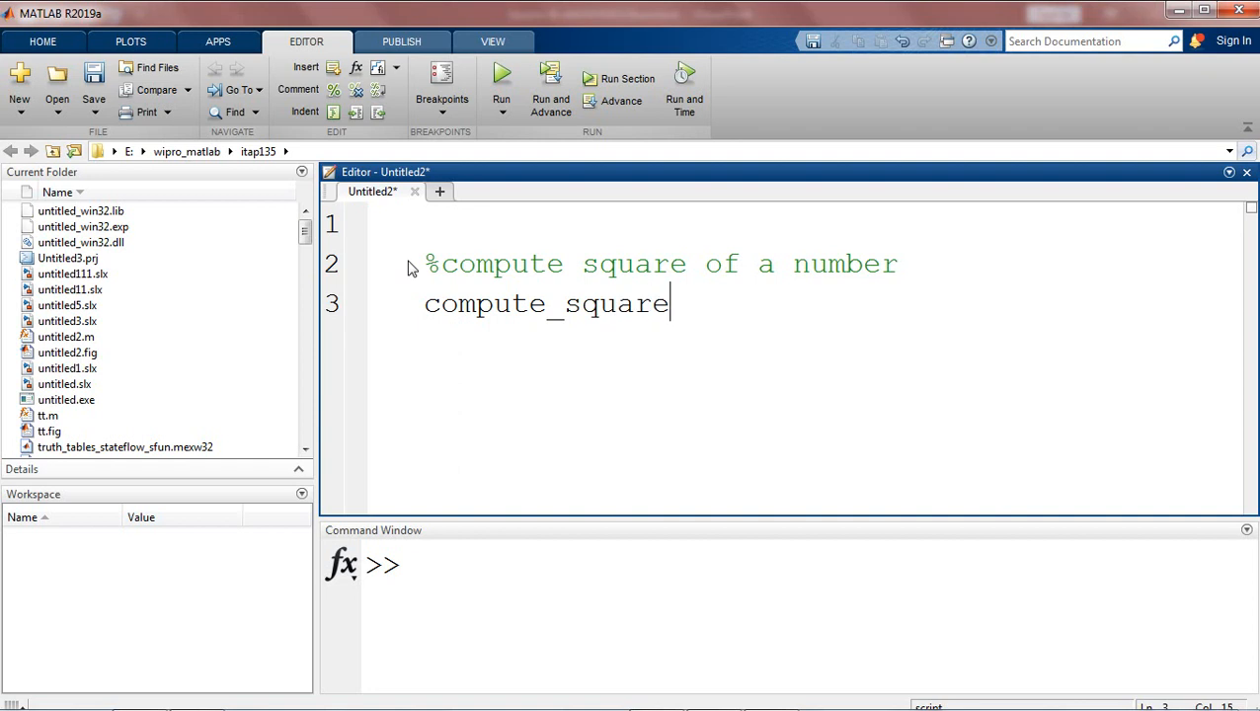
text(=)
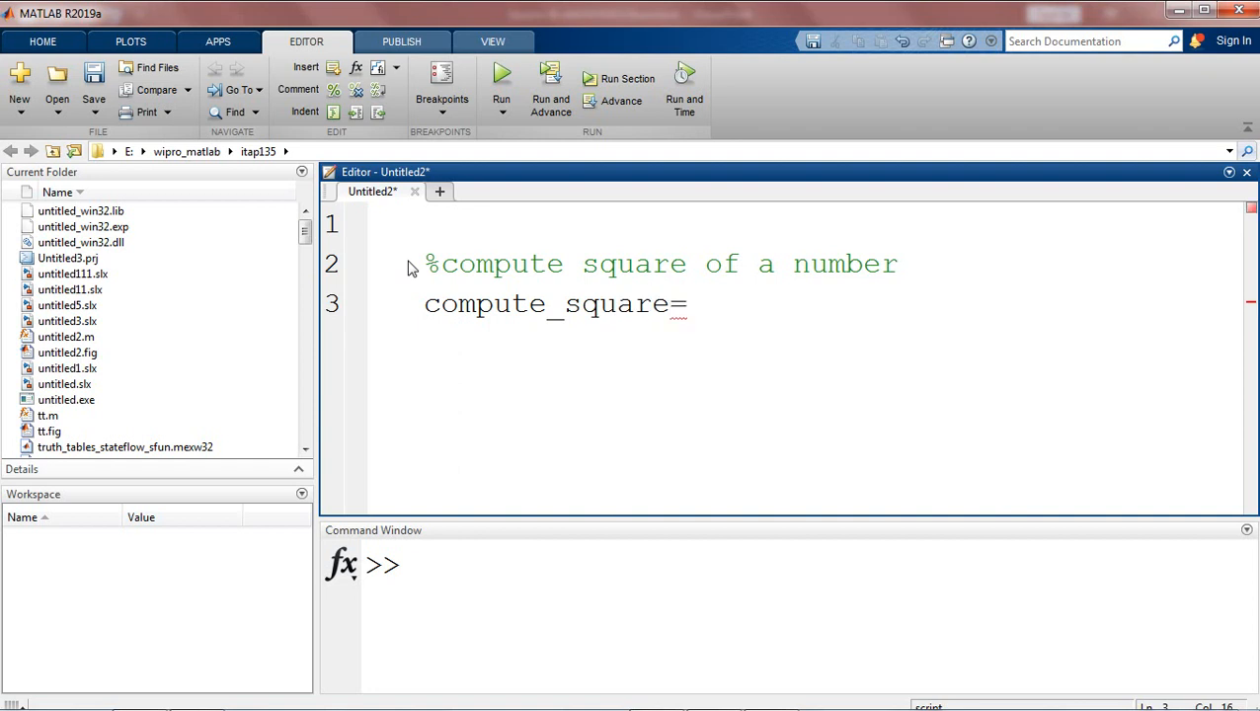
text(@)
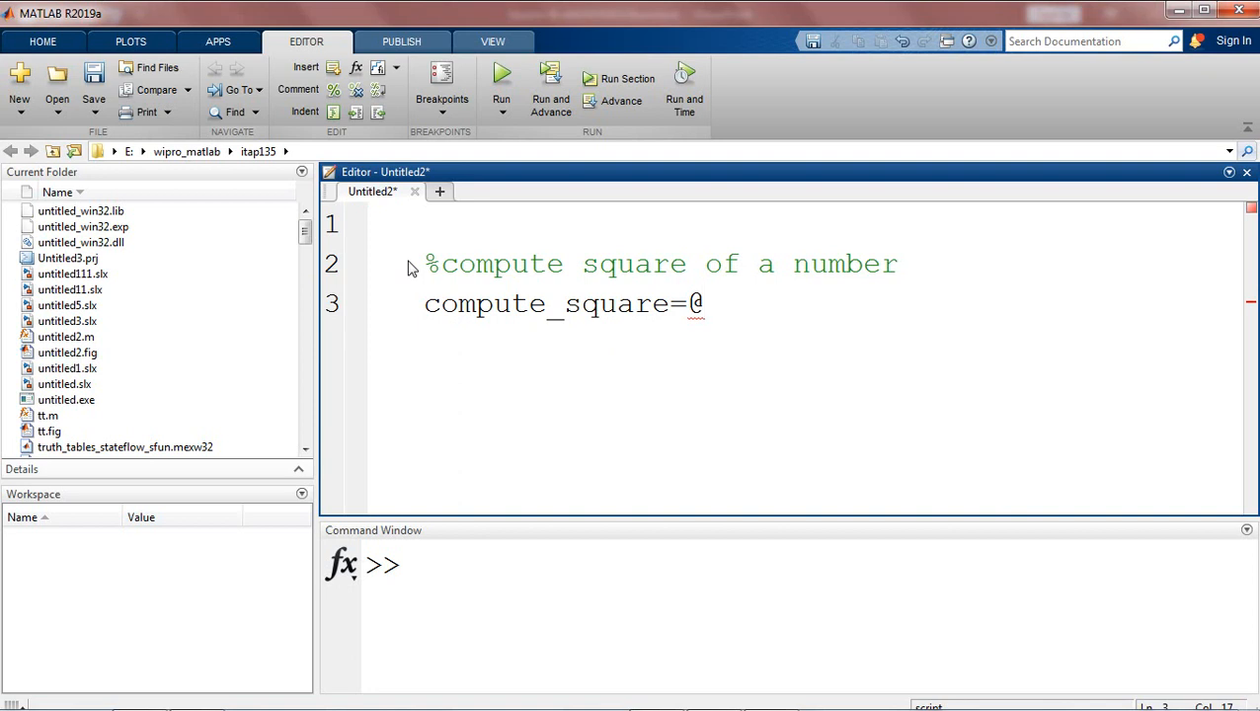
text(())
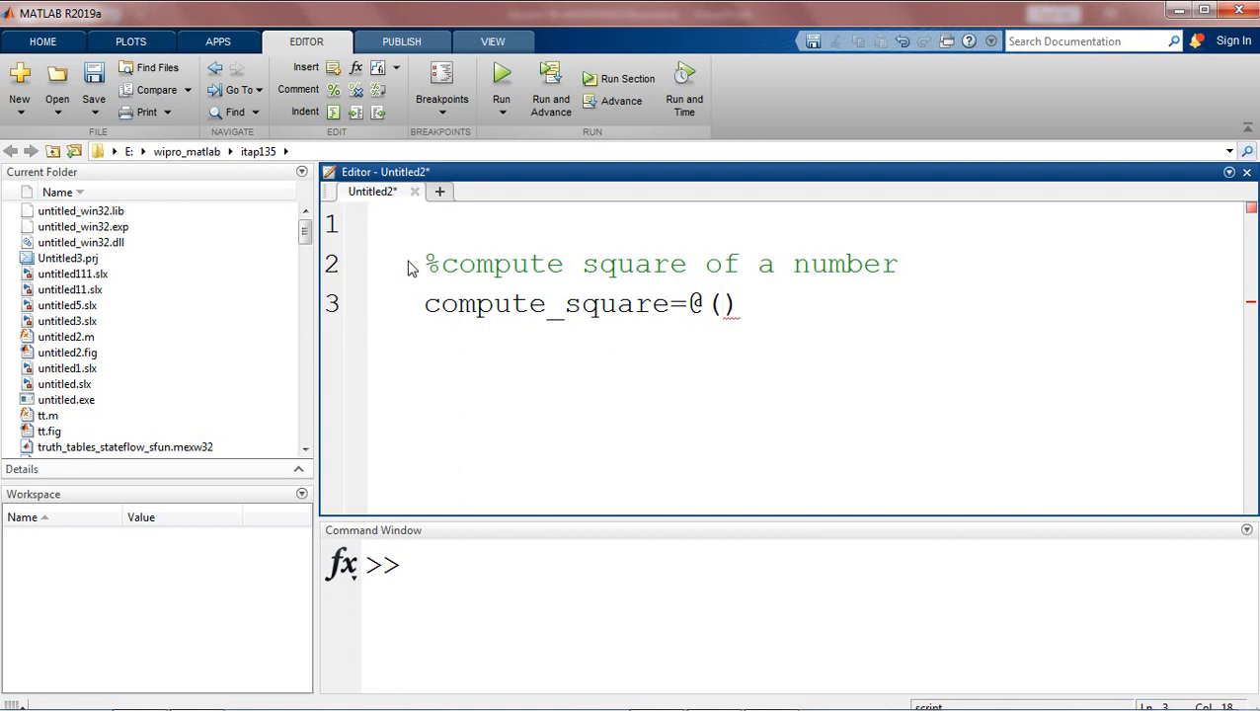
text(a)
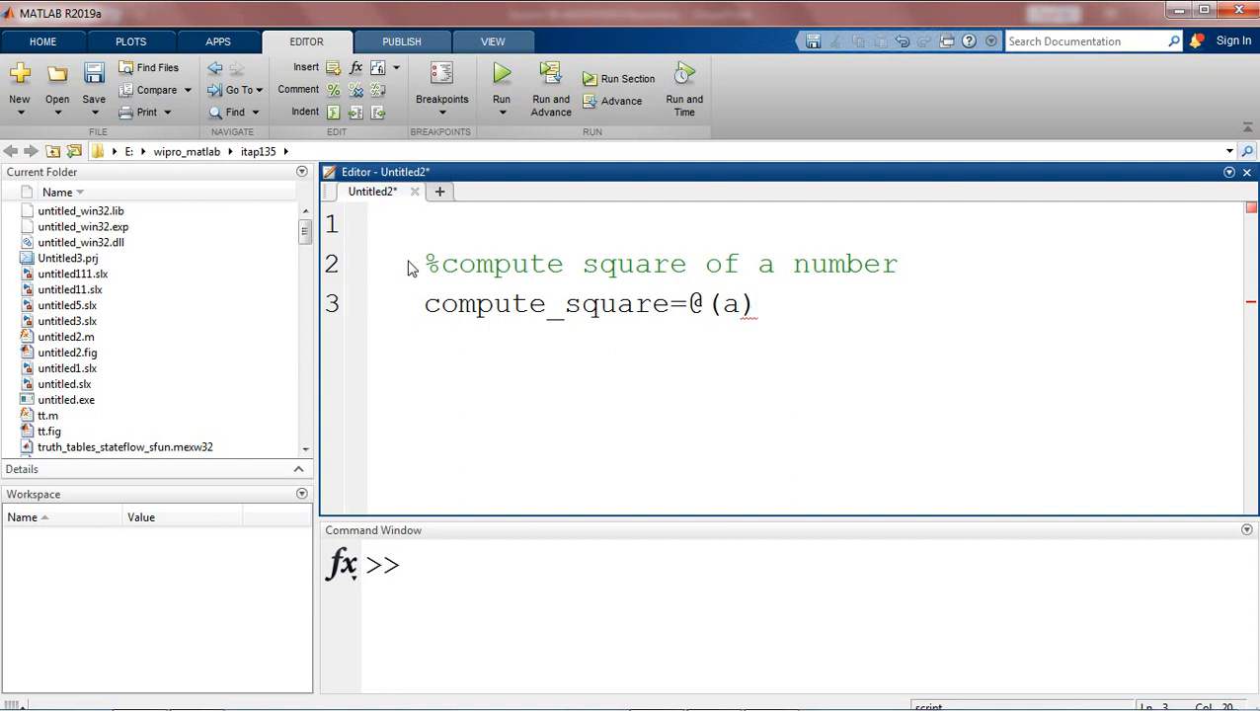
Step: Finish the definition as 'compute_square=@(a)a.^2' and start a new line after it
click(756, 304)
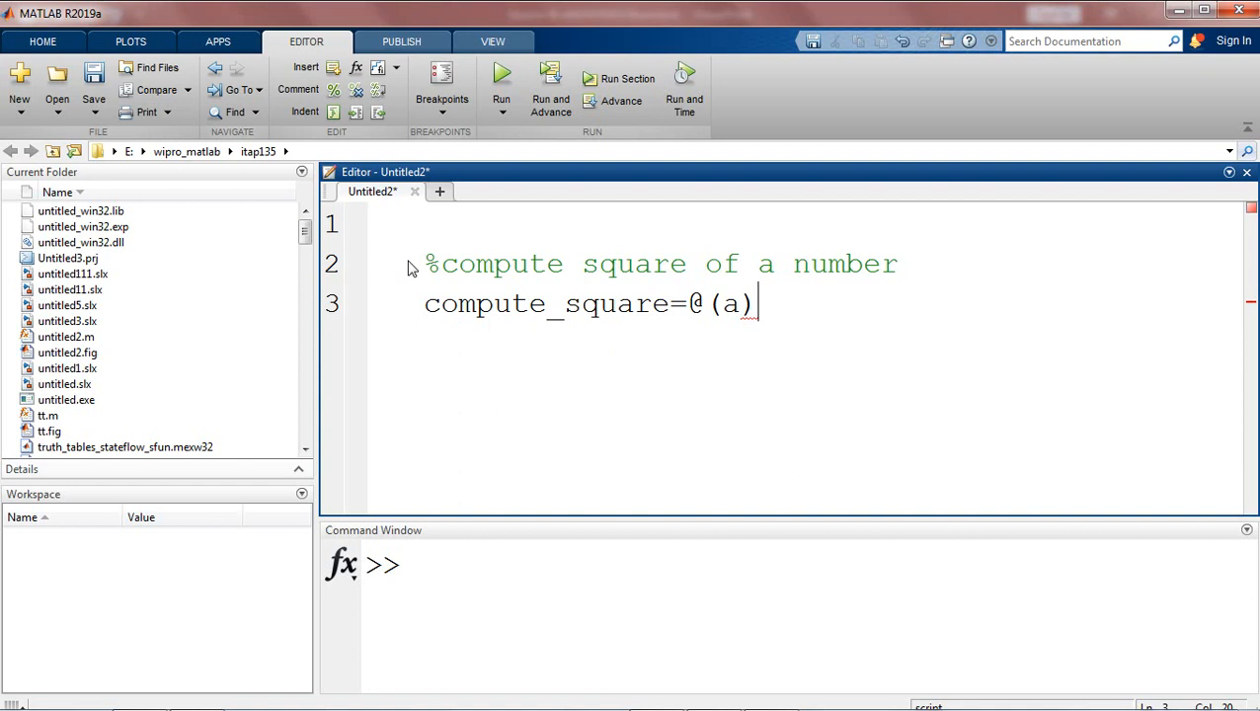
text(a)
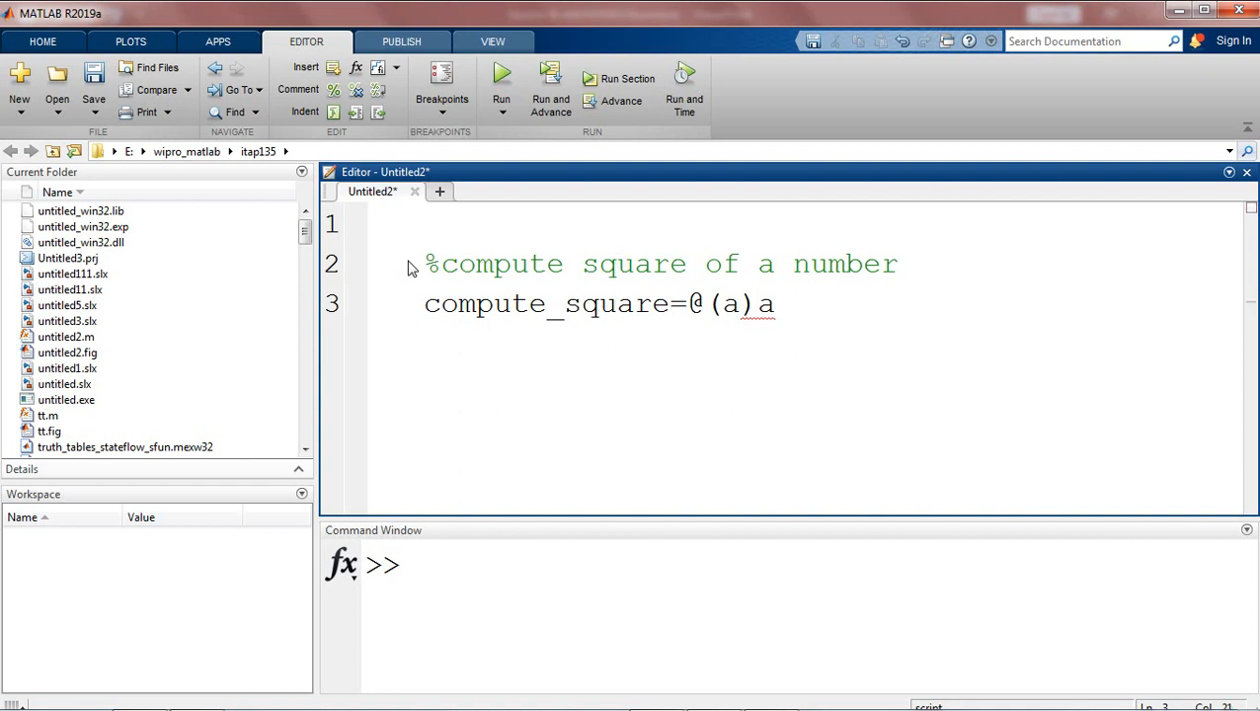
text(.^)
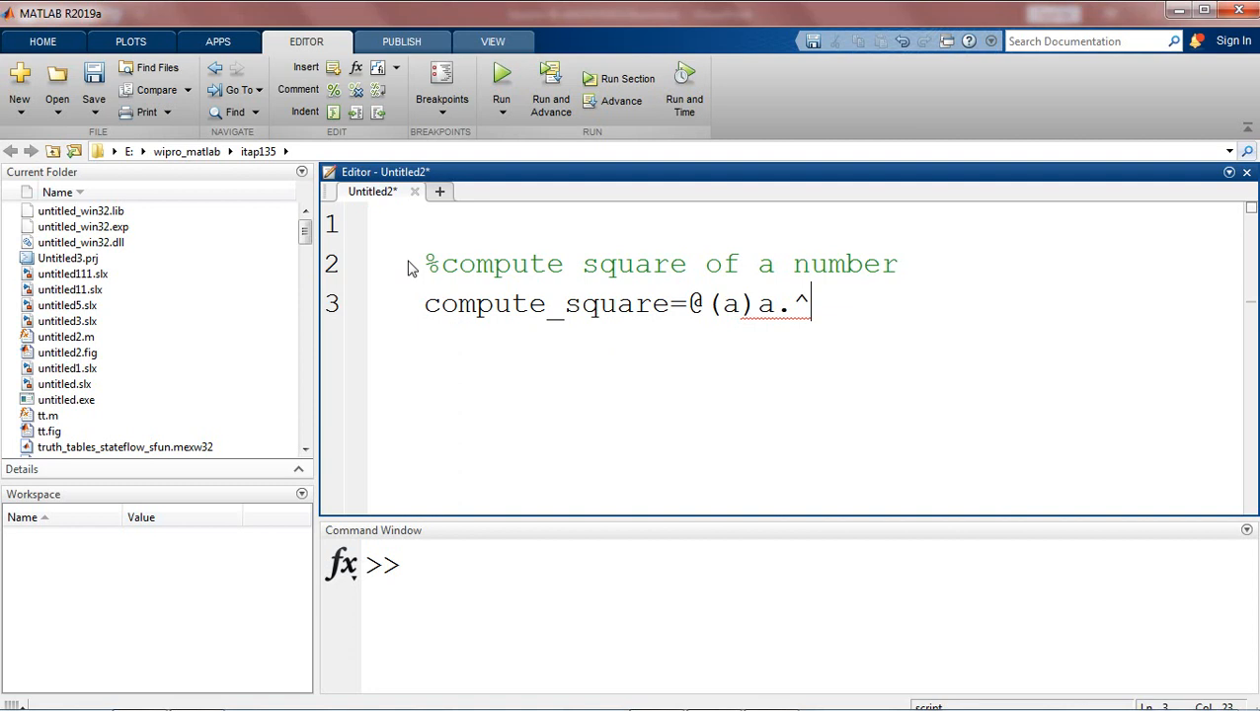
text(2)
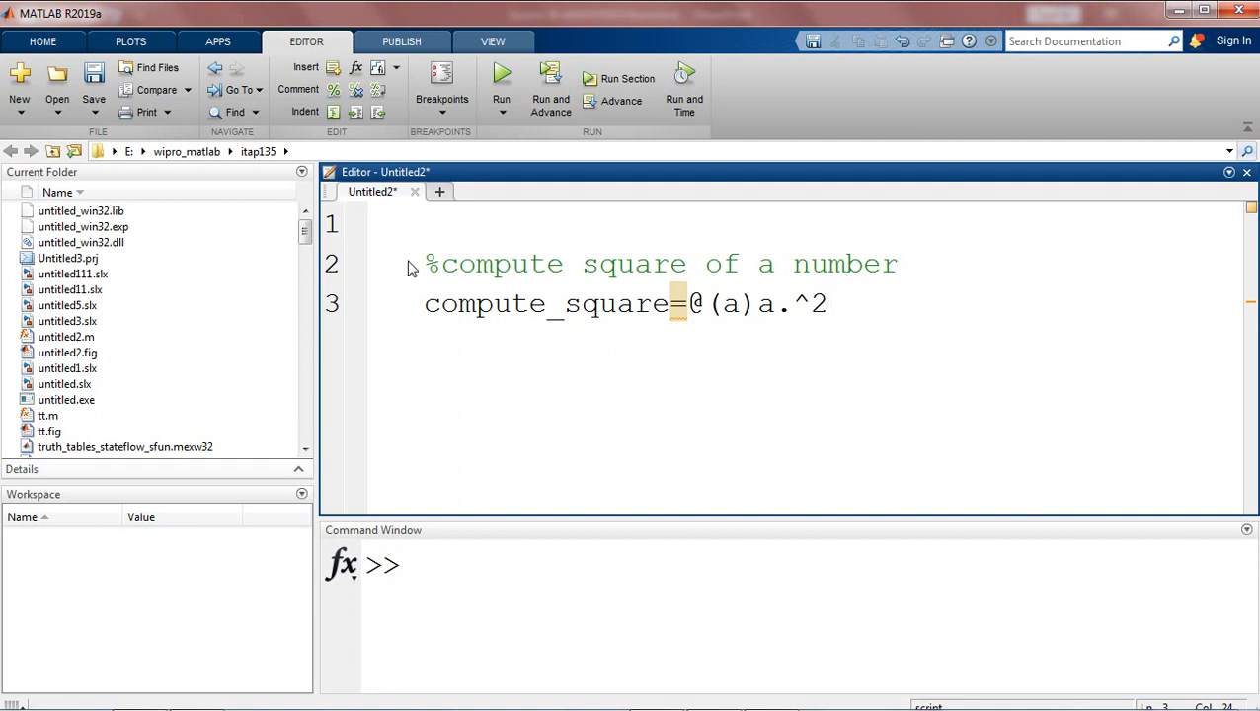
click(828, 304)
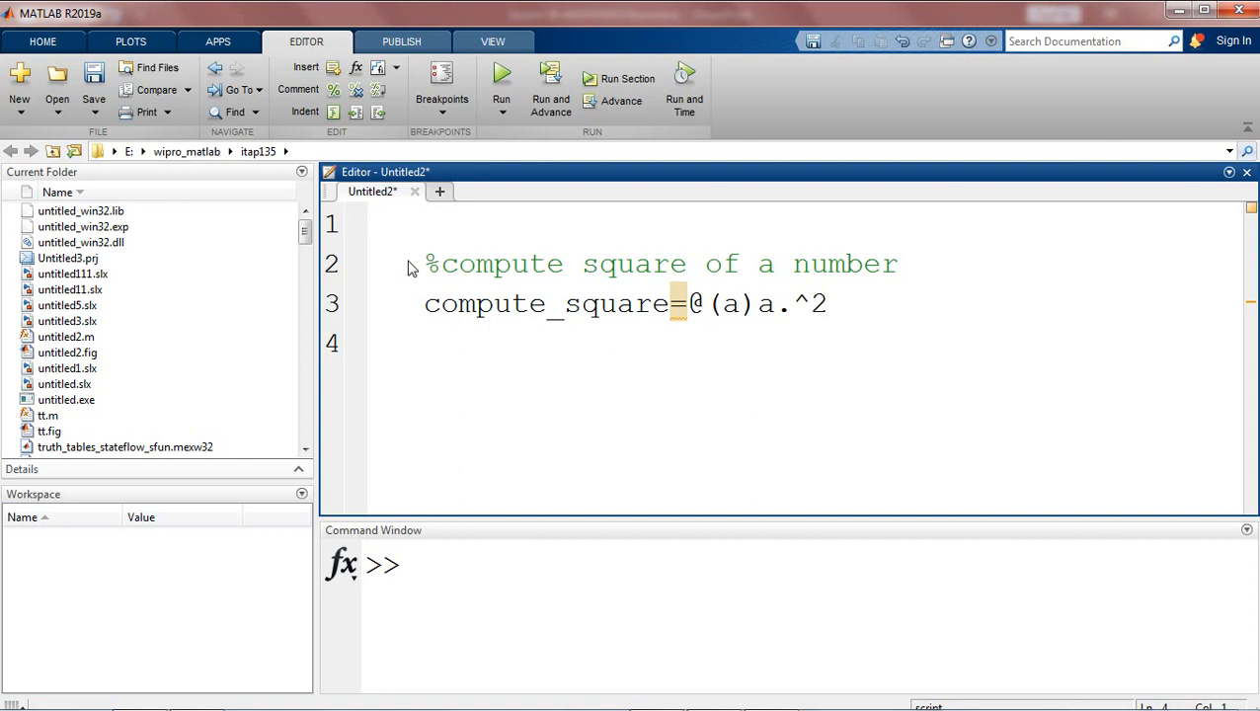
Step: Add the call 'compute_square(2)' on line 4 and run the script, giving ans = 4
text(compute_)
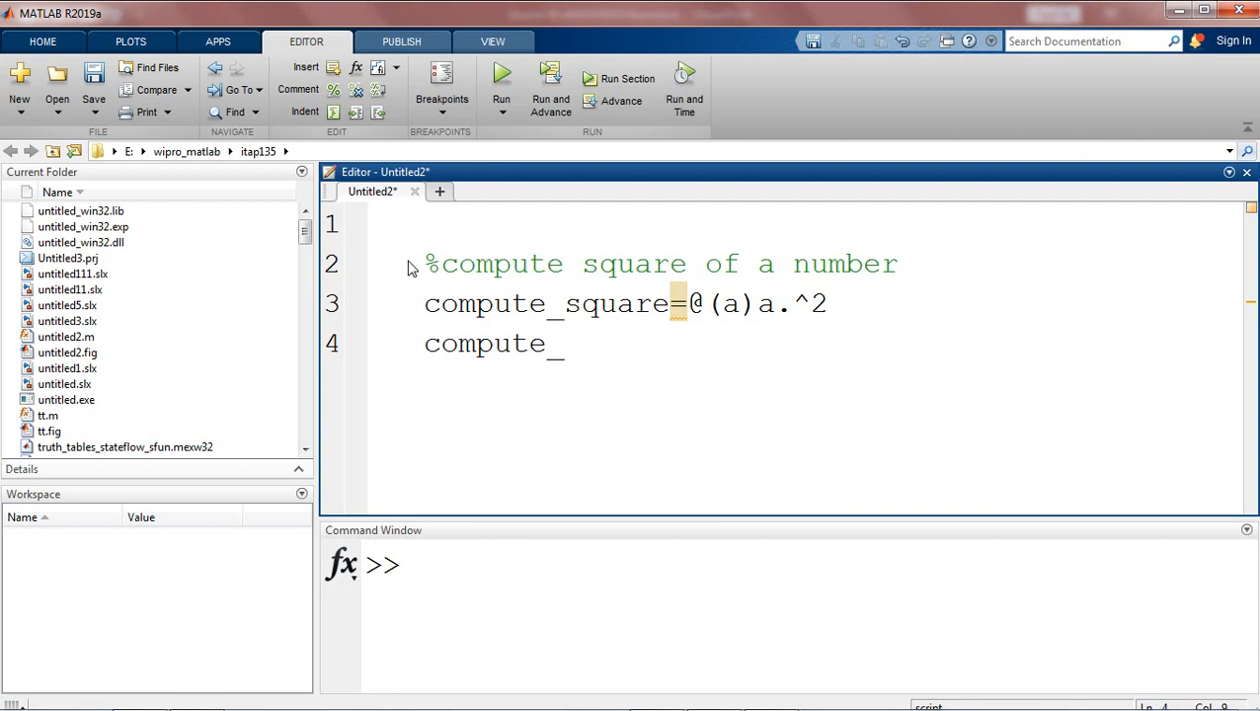
text(square)
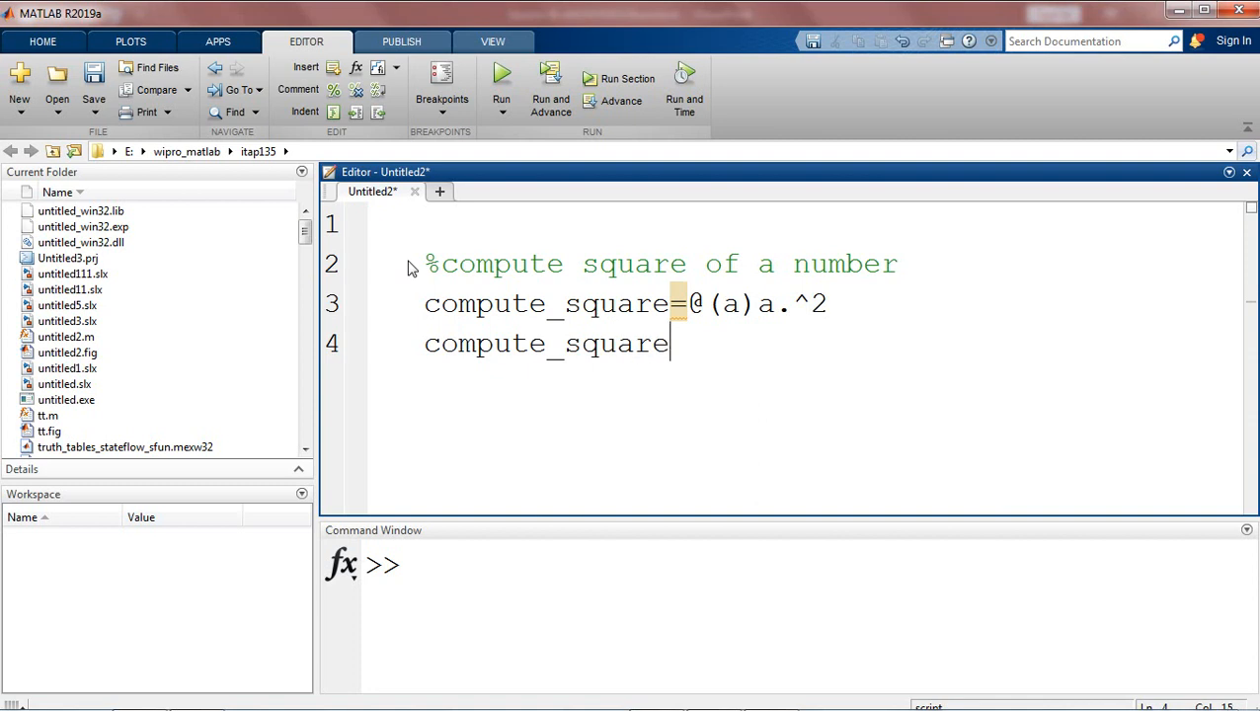
text(()
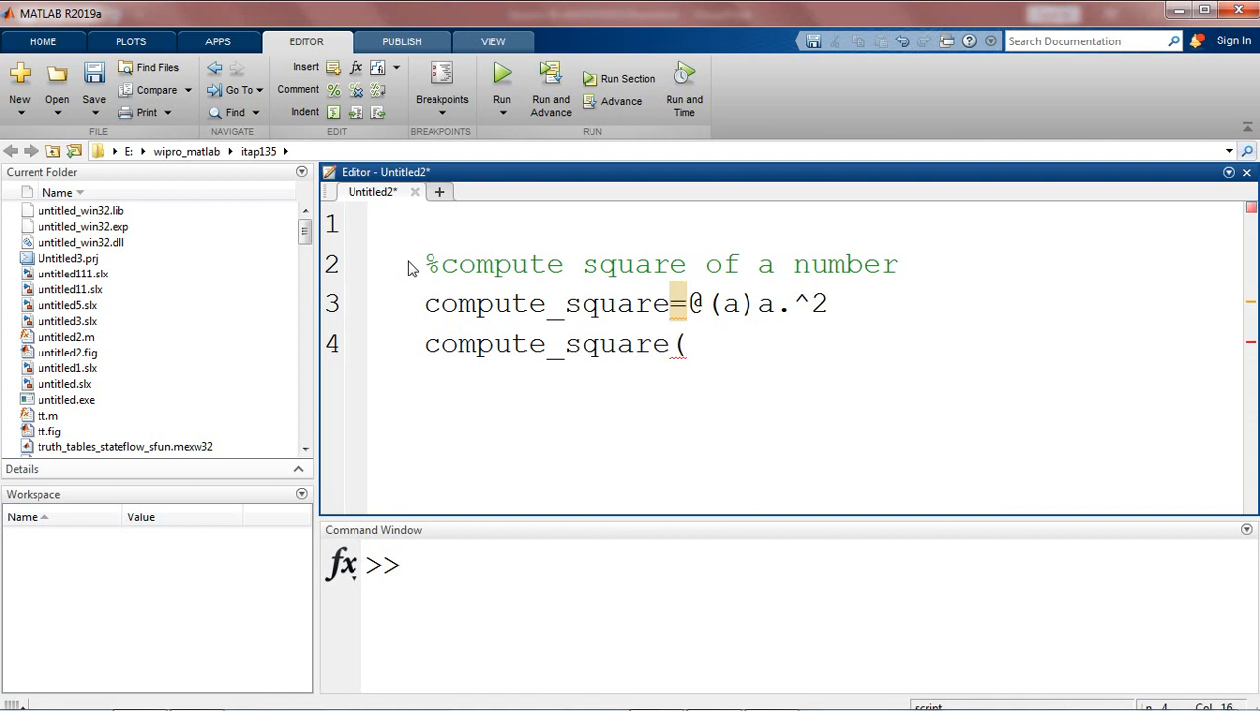
text(2)
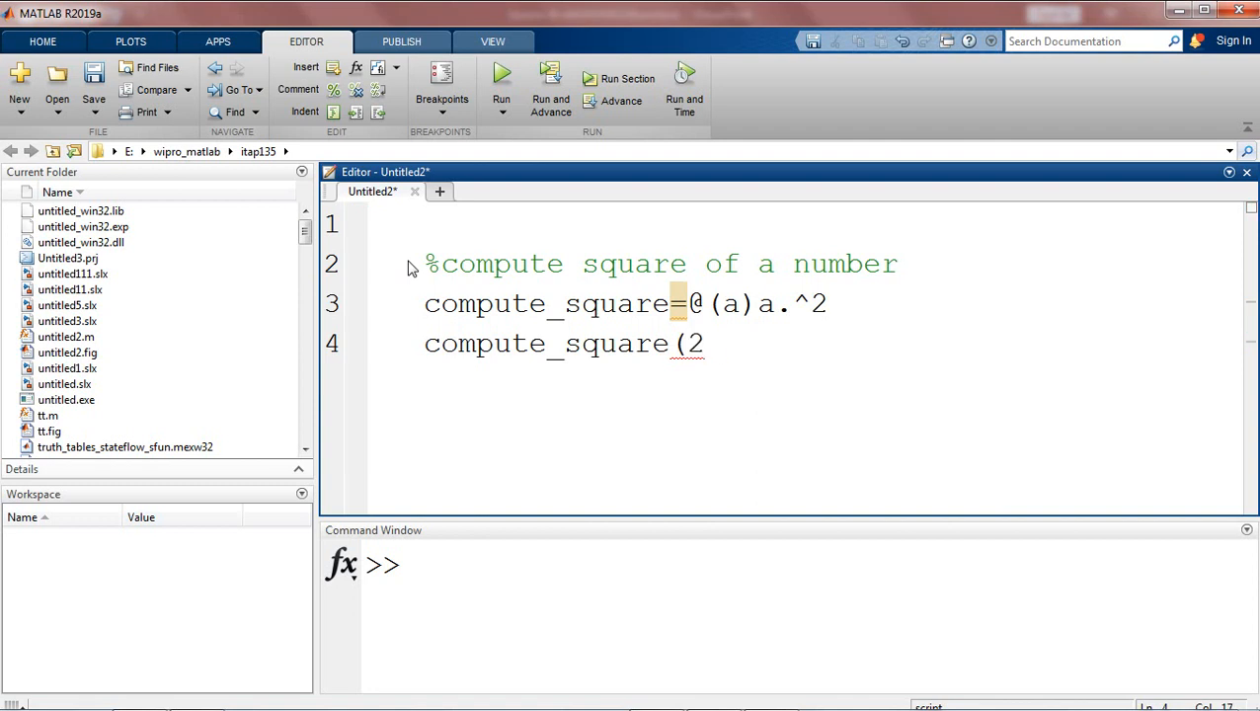
text())
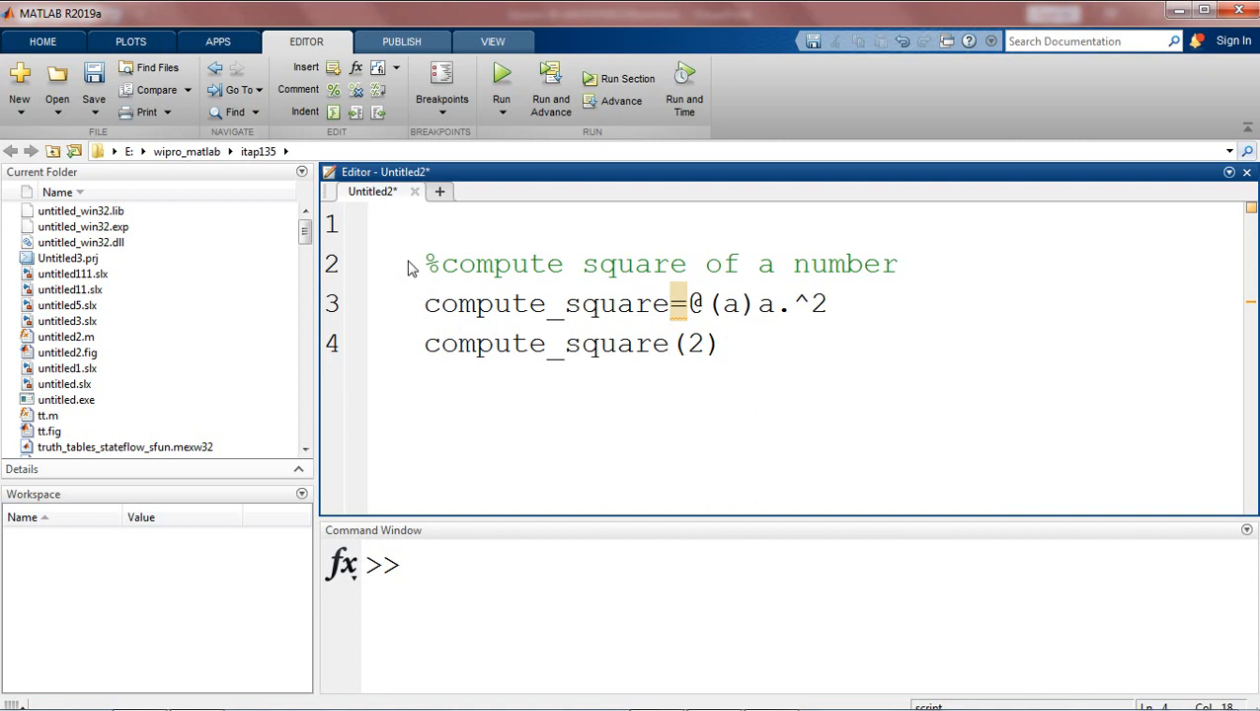
click(721, 343)
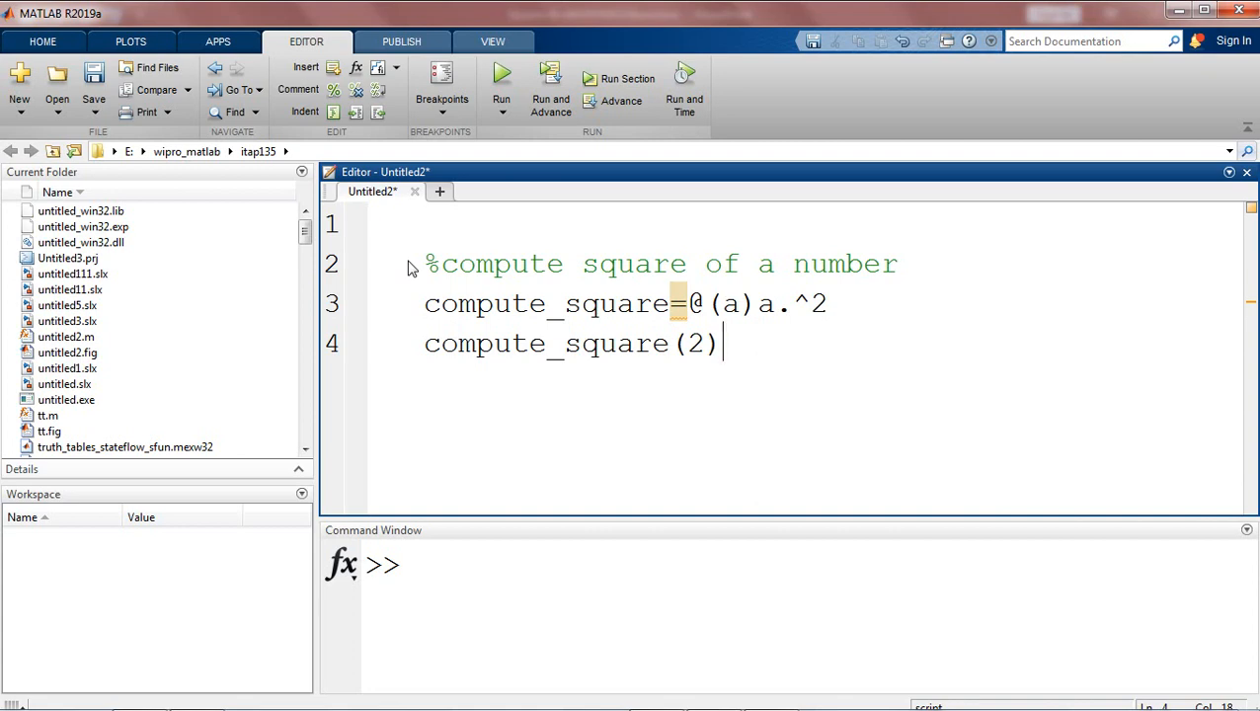
click(502, 75)
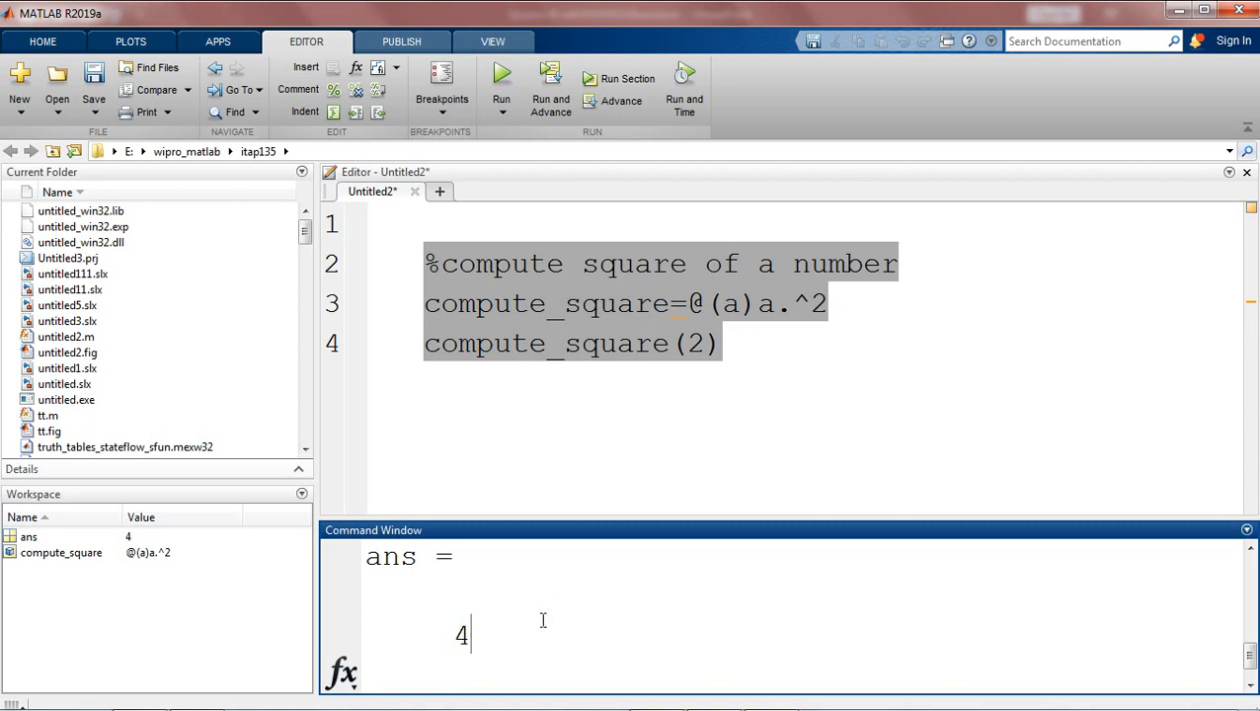
Step: Return to the argument 2 in the compute_square call to edit it
click(583, 344)
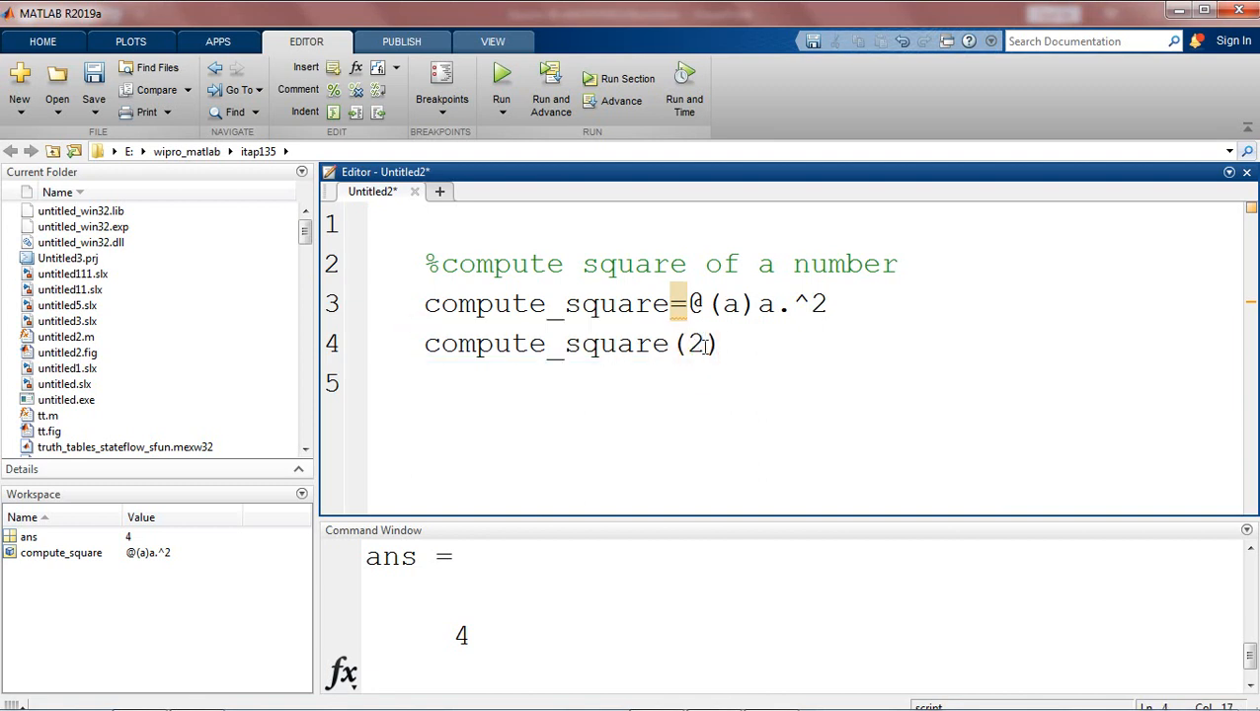
Step: Change the call to compute_square(4) and evaluate lines 3–4, showing ans = 16
text(4)
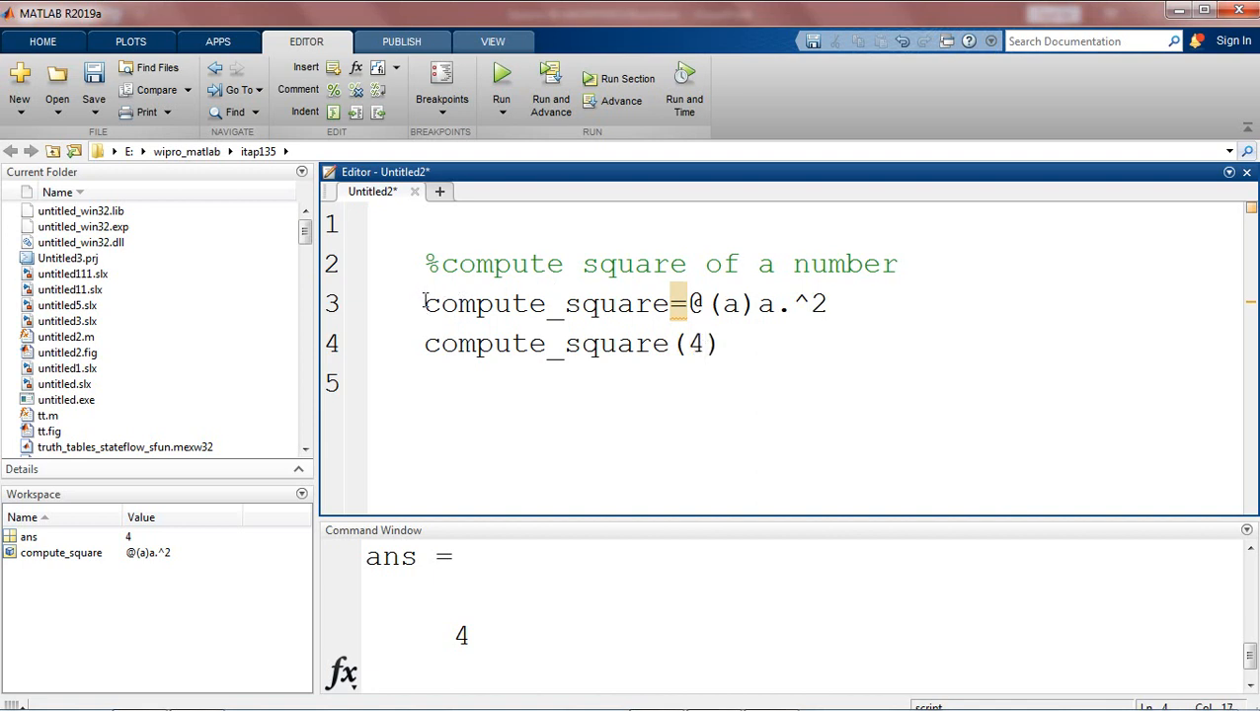
drag(422, 304, 719, 344)
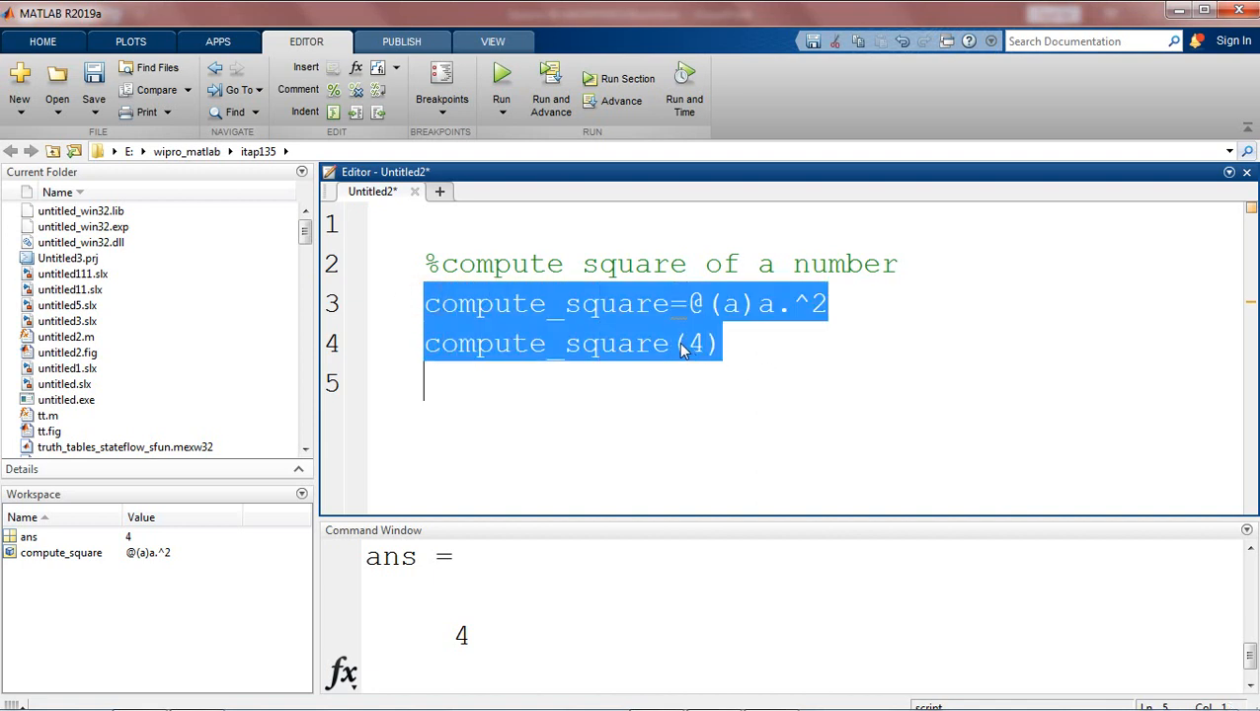
click(501, 71)
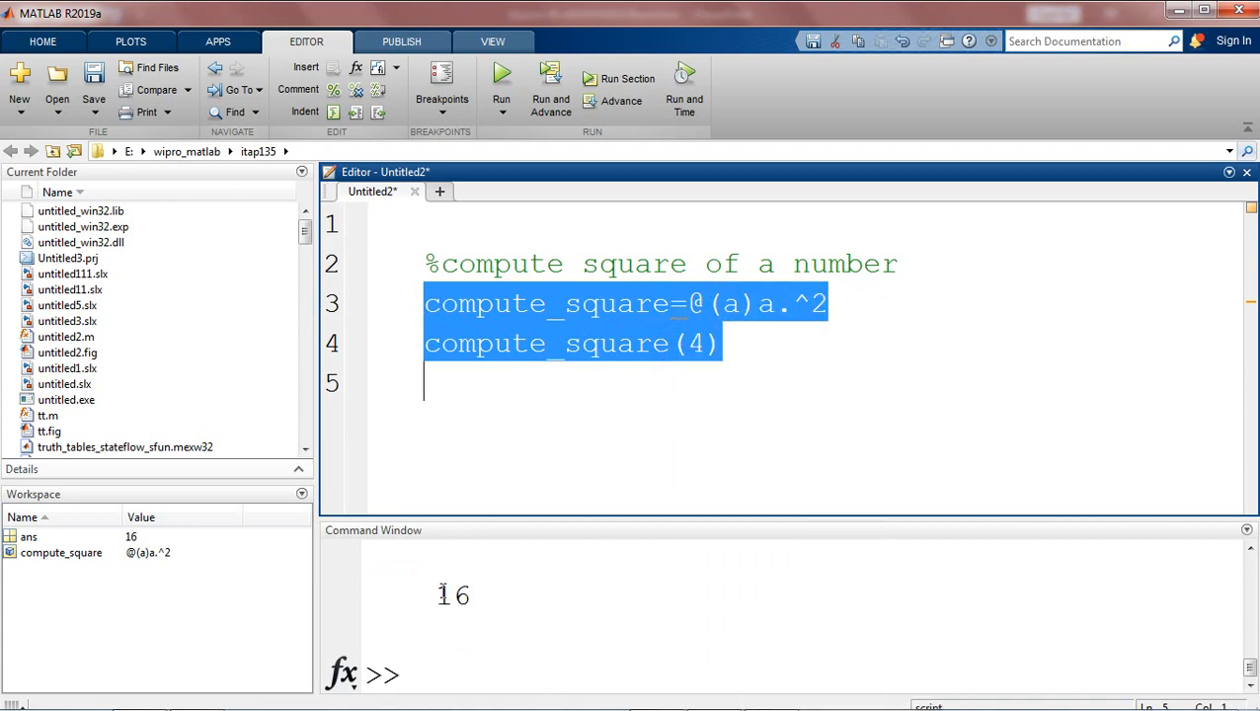
double_click(452, 594)
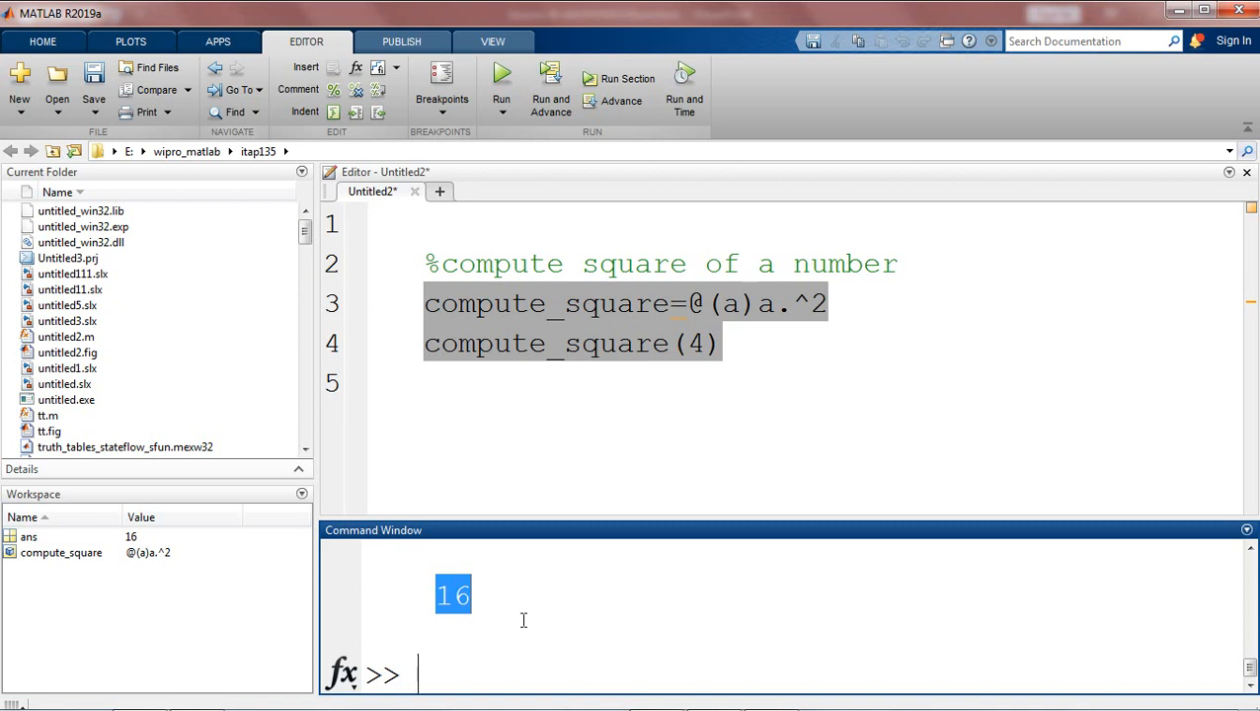
click(732, 452)
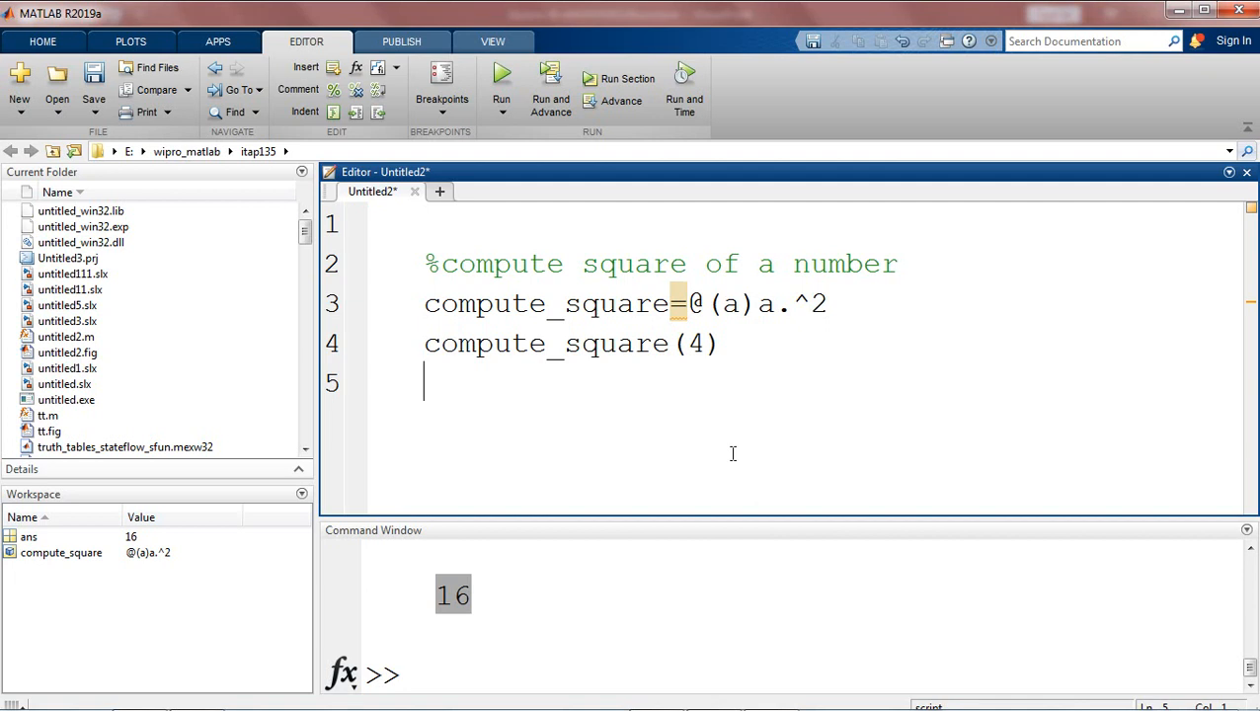
mouse_move(703, 482)
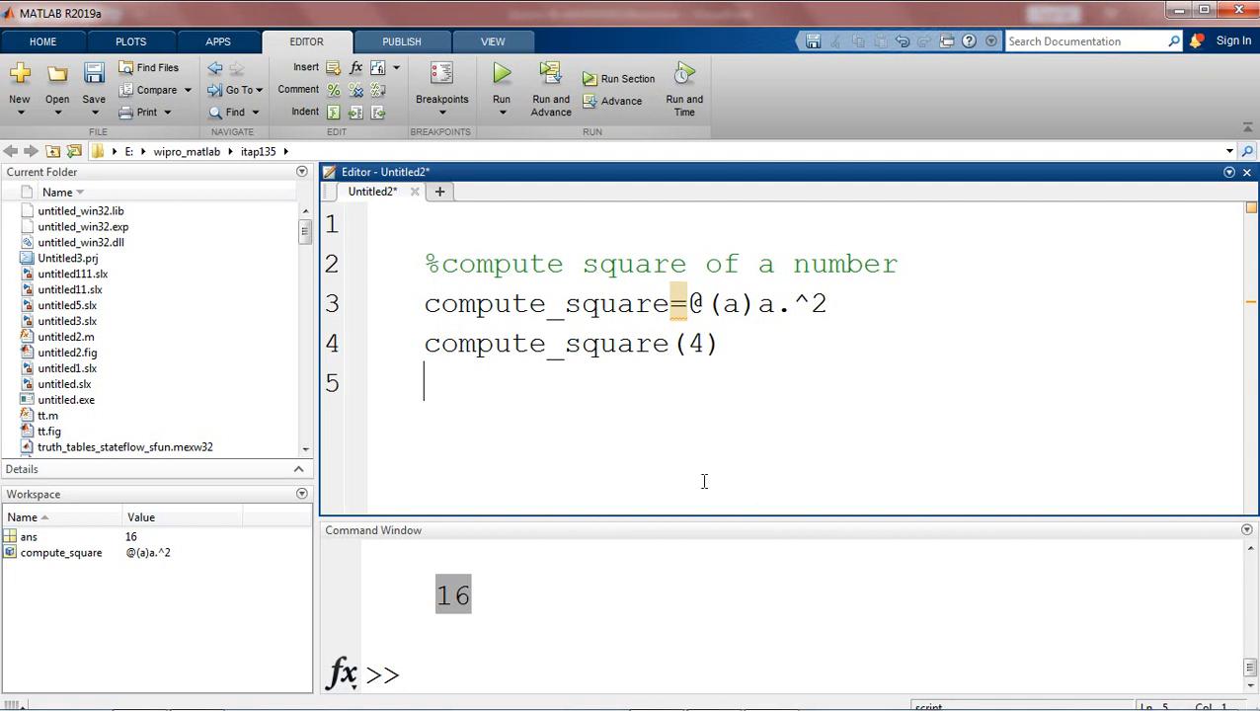